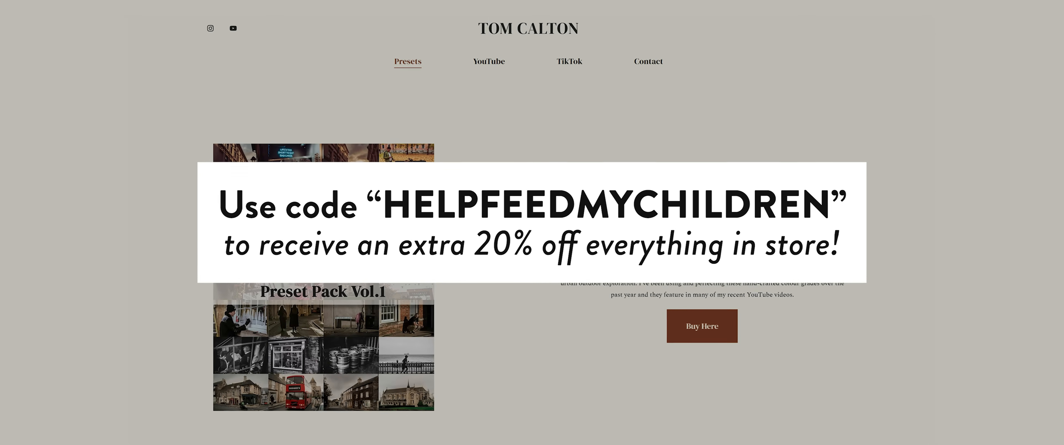
# Step: Raise the Enhance tool's Sky Enhancer from 0 to 85 to deepen the overcast sky
pyautogui.scroll(3)
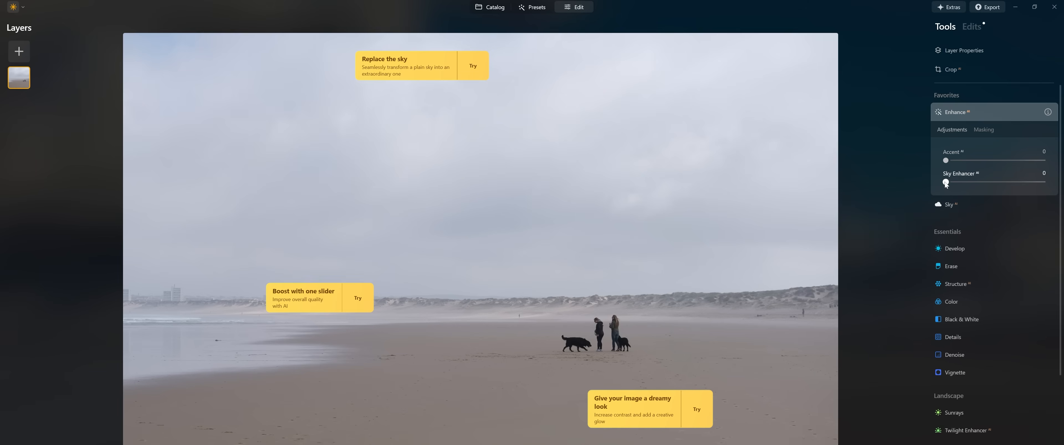
pyautogui.moveTo(946, 183); pyautogui.dragTo(1028, 183)
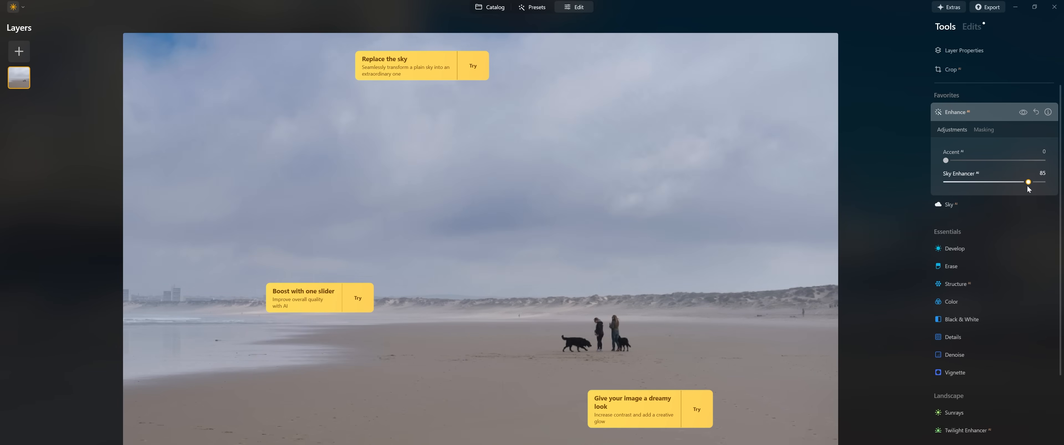